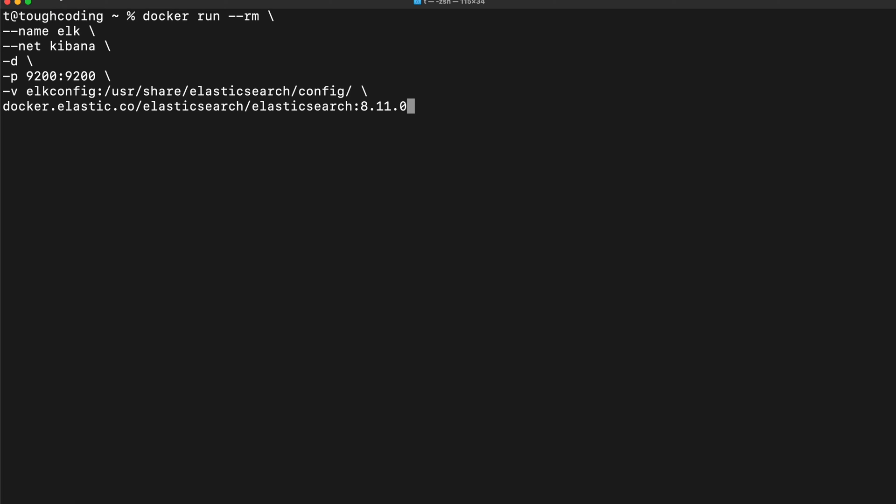
mouse_move(45, 23)
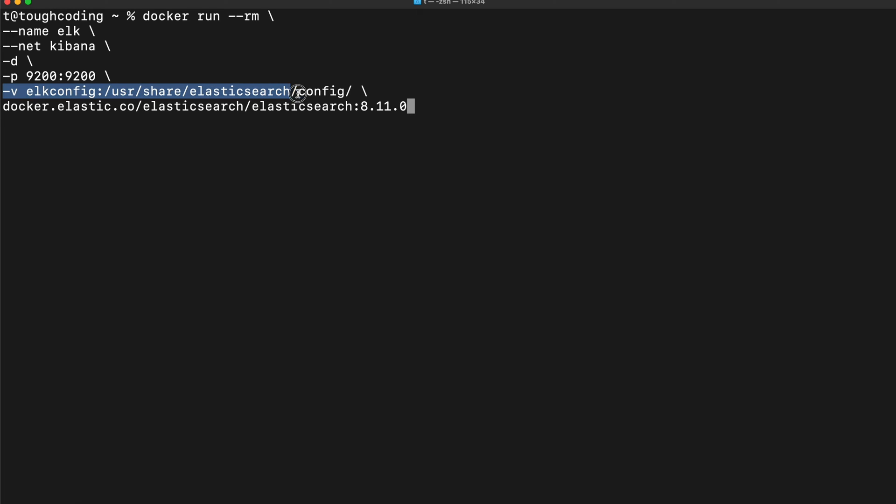
Step: Start the elk Elasticsearch 8.11.0 container with docker run
left_click(372, 95)
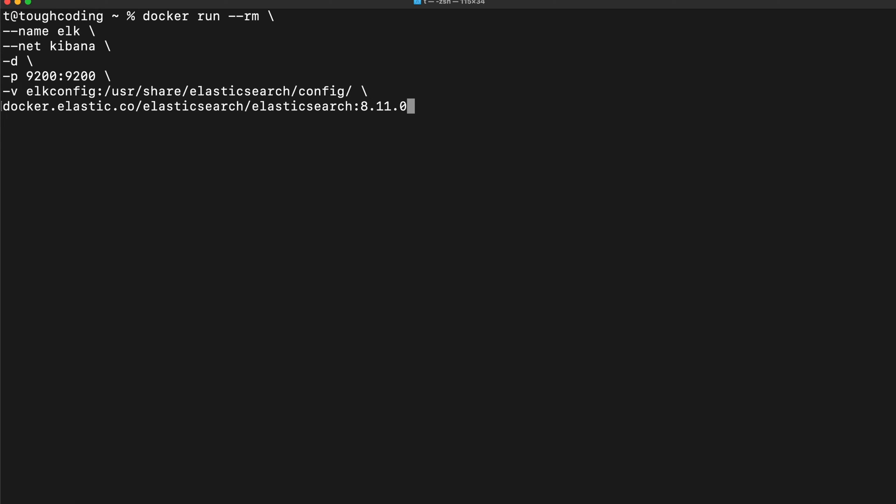
key("Return")
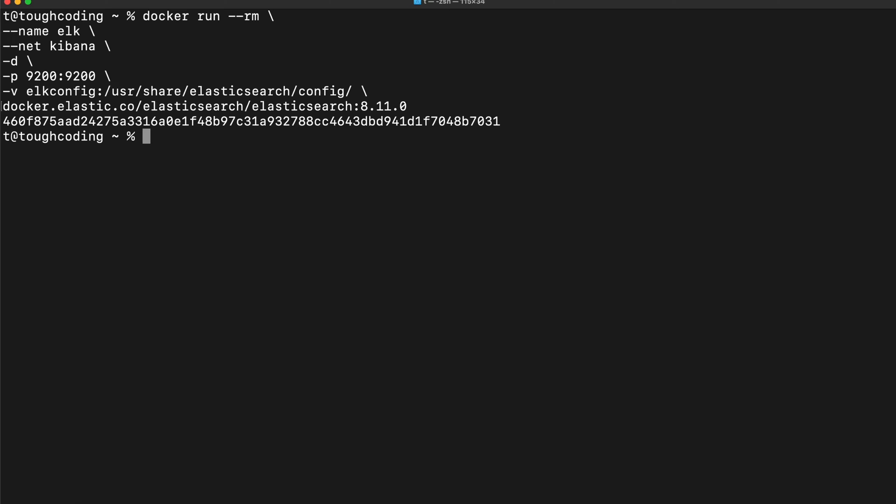
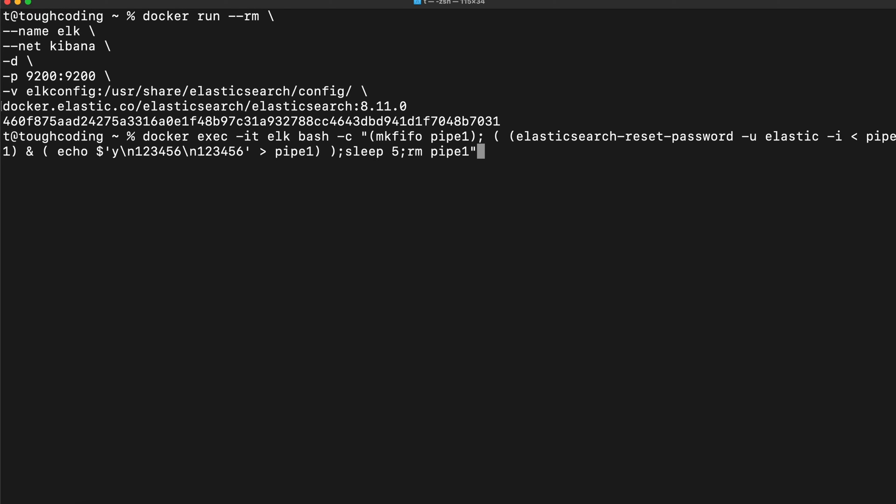
key("Return")
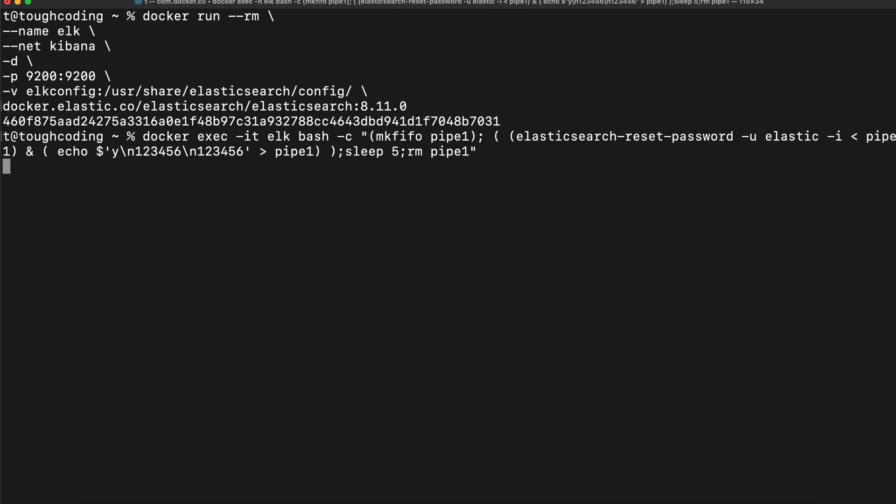
key("Return")
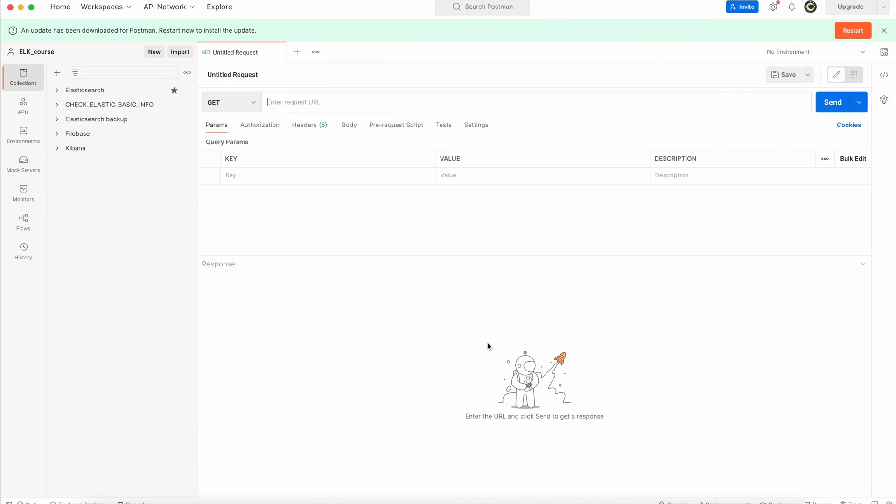
left_click(323, 102)
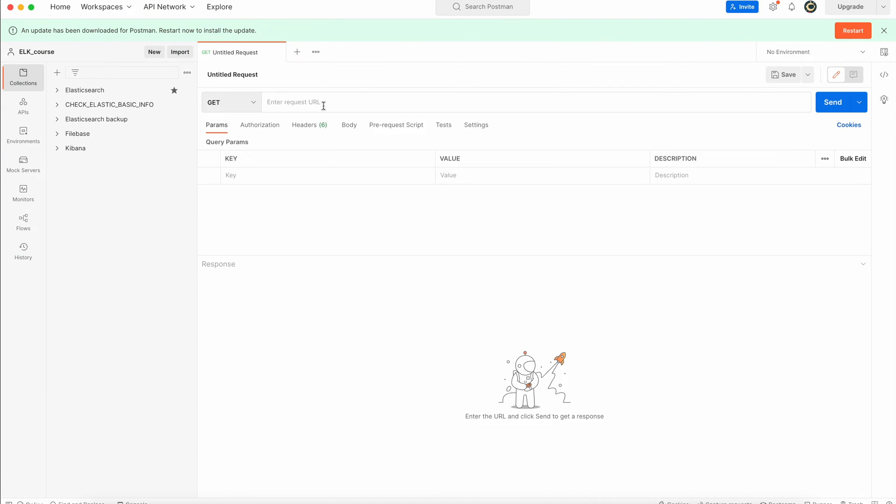
type("https:")
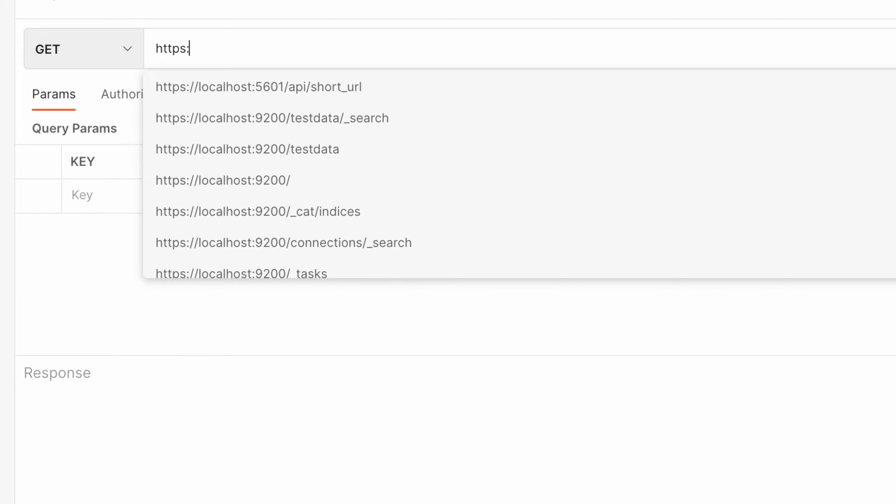
type("//lo")
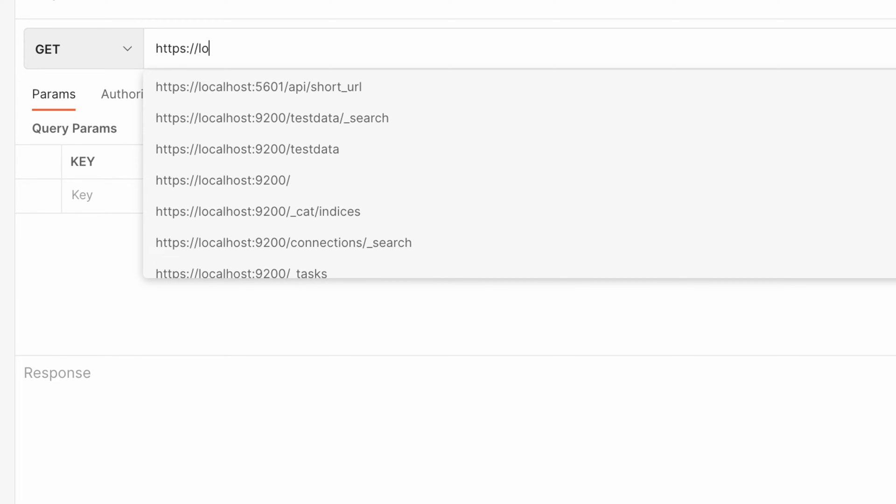
left_click(222, 181)
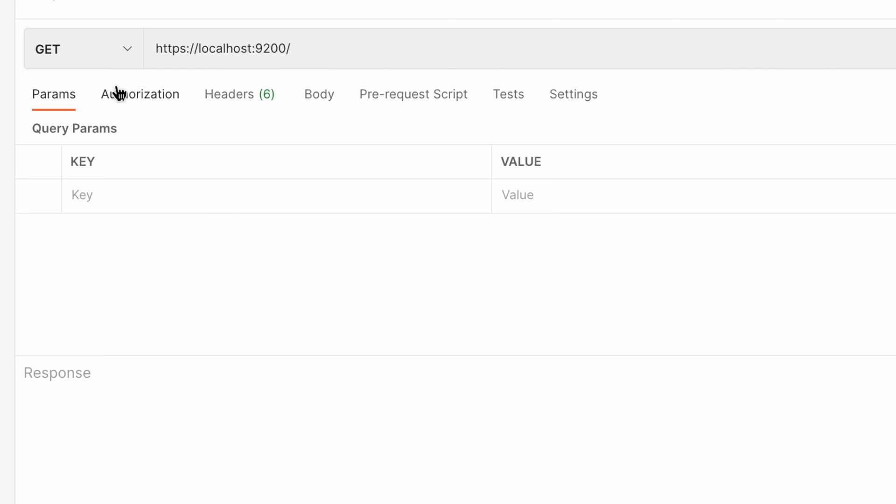
left_click(139, 93)
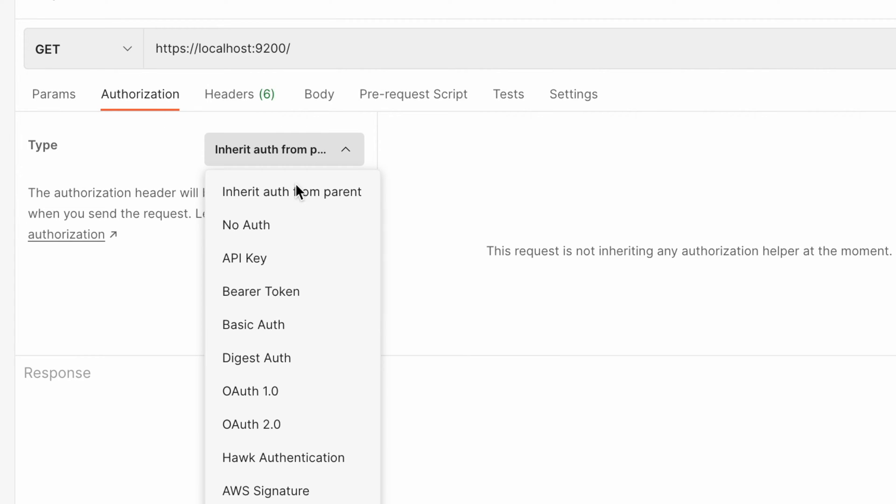
left_click(253, 324)
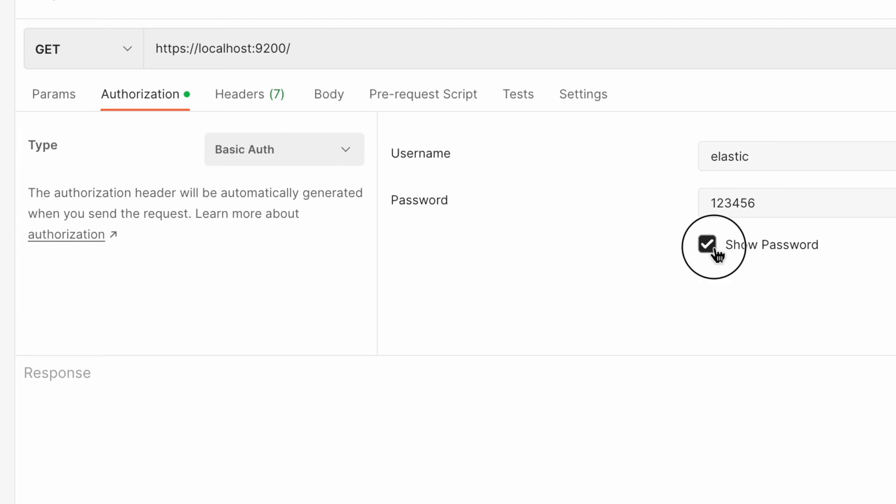
left_click(707, 244)
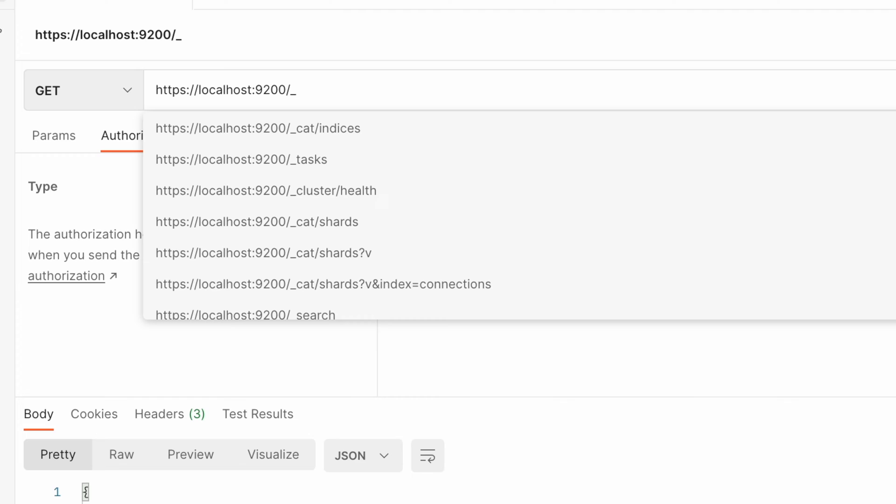
Step: Send GET /_security/service/elastic/kibana to fetch the kibana service account
type("_secur")
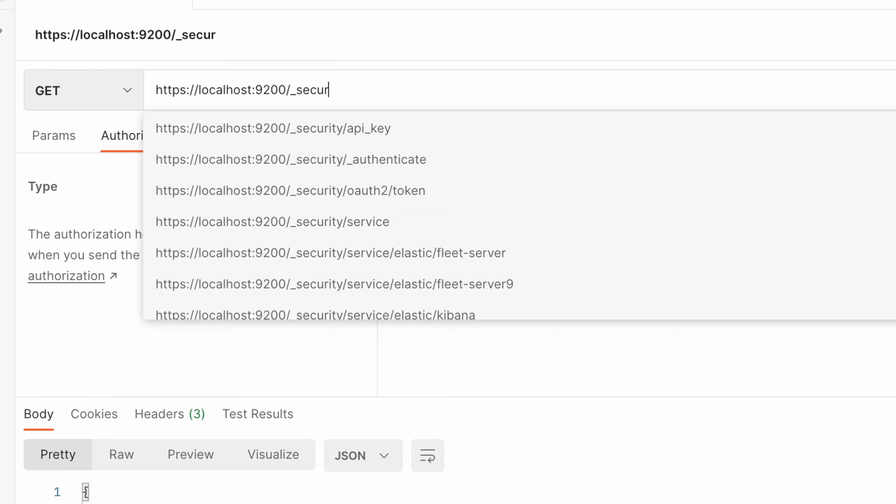
type("ity/")
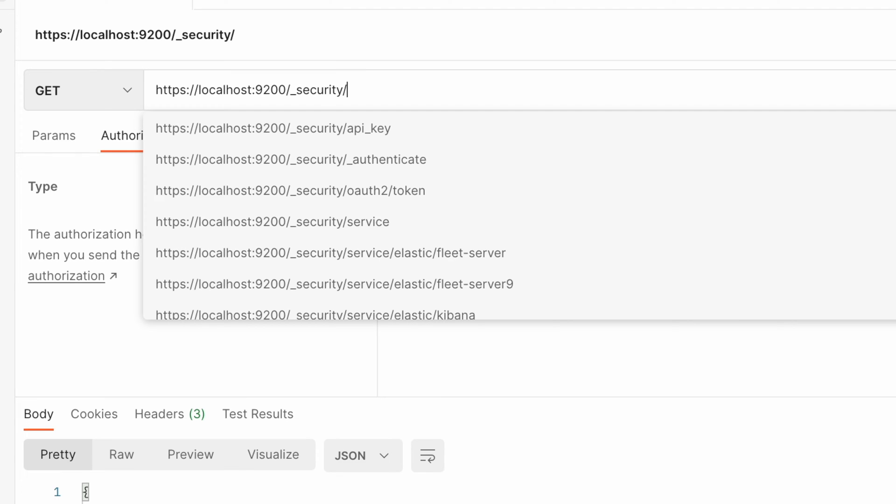
type("serv")
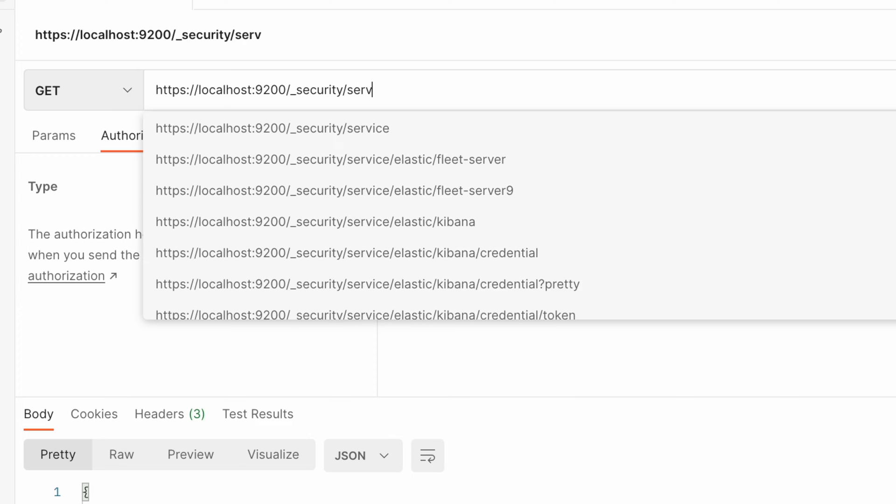
type("ice/e")
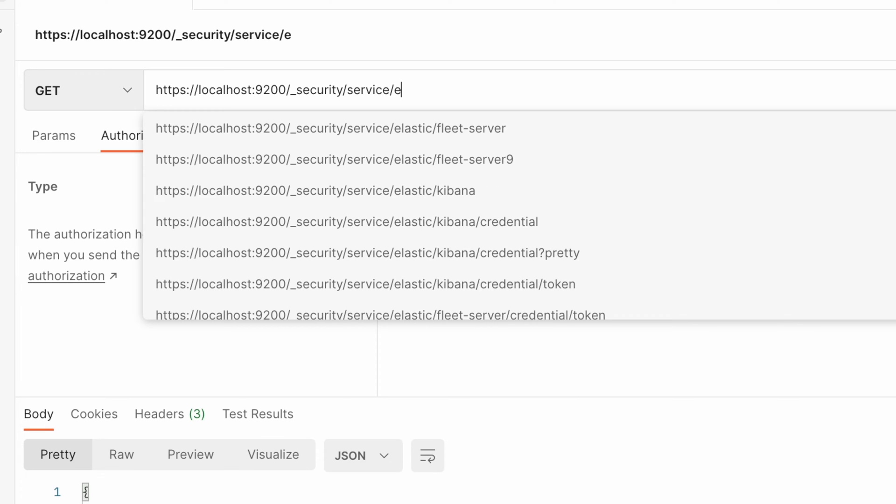
type("lastic/")
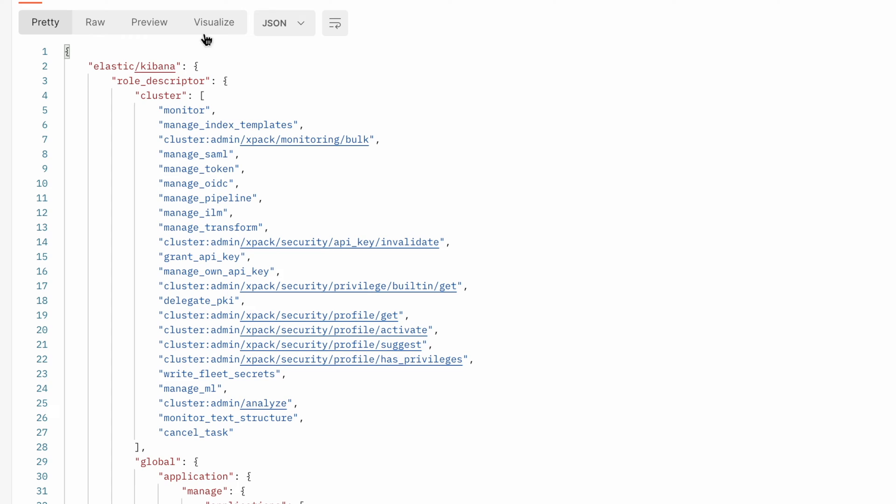
mouse_move(326, 123)
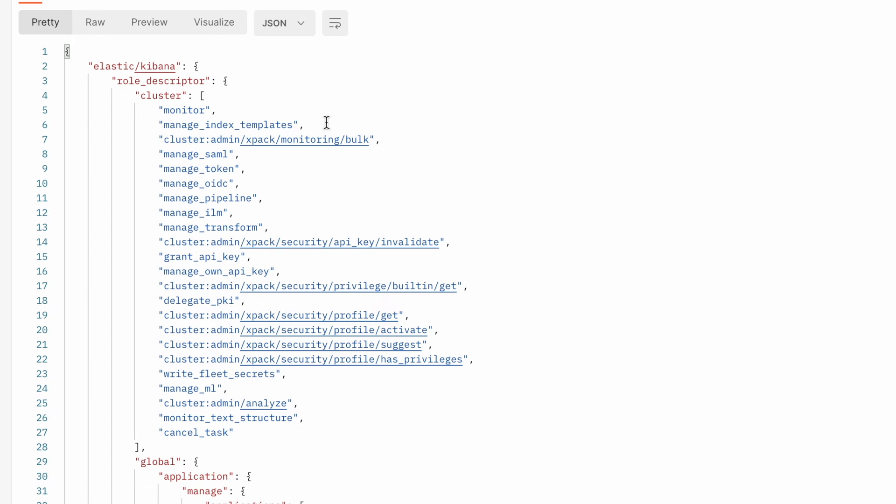
Step: Review the role_descriptor's cluster, application and index privileges in the response
double_click(159, 81)
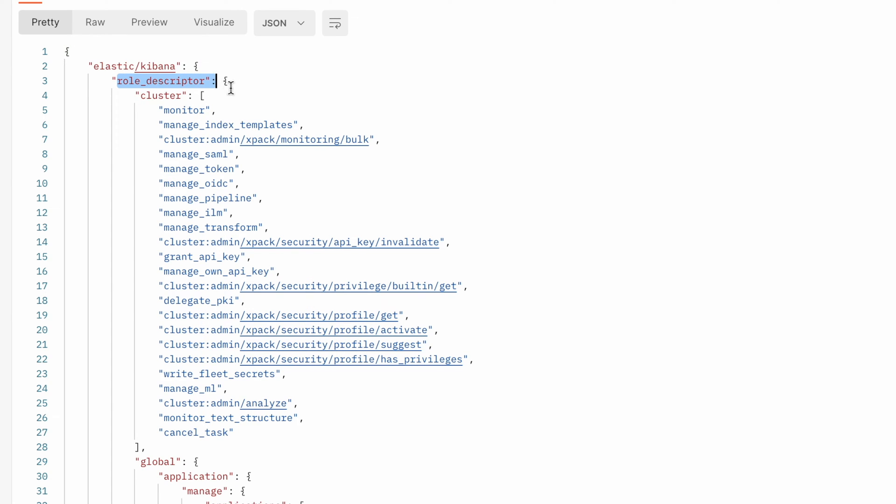
left_click(203, 95)
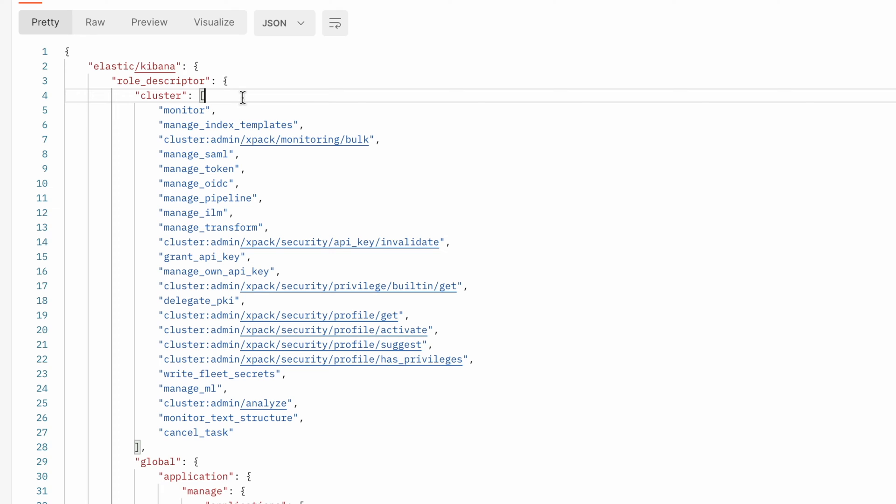
mouse_move(247, 118)
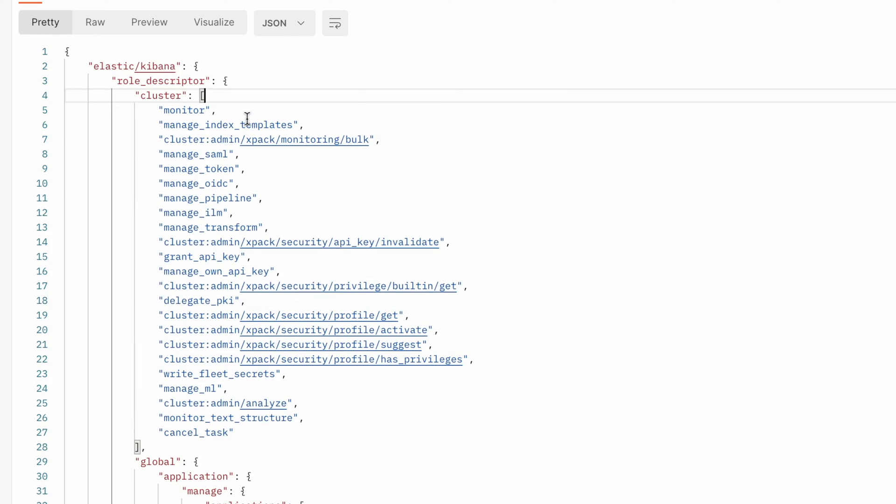
mouse_move(184, 84)
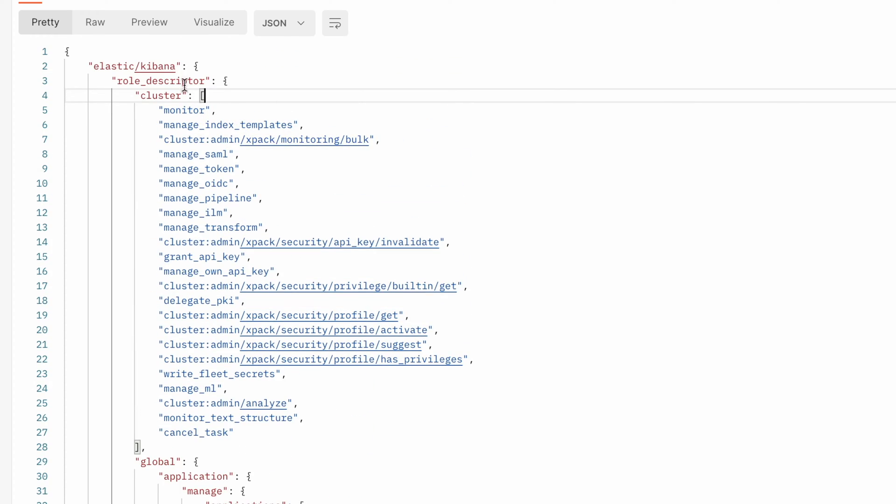
scroll("down", 3)
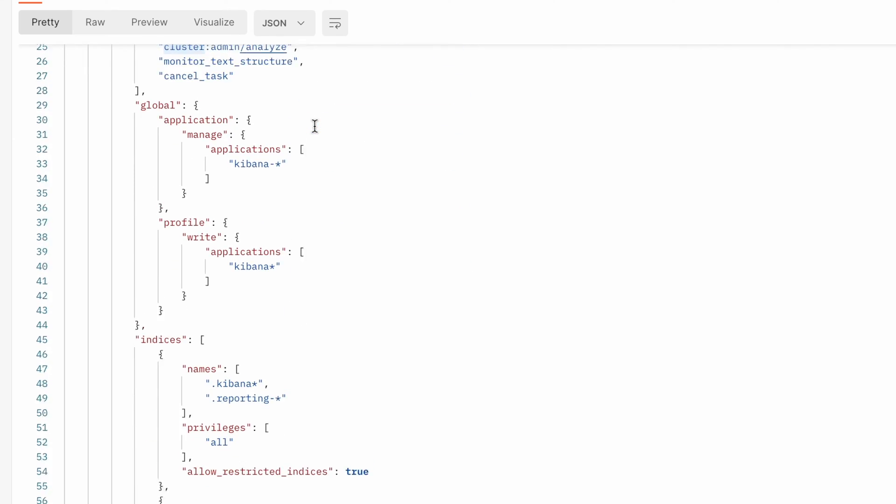
scroll("down", 3)
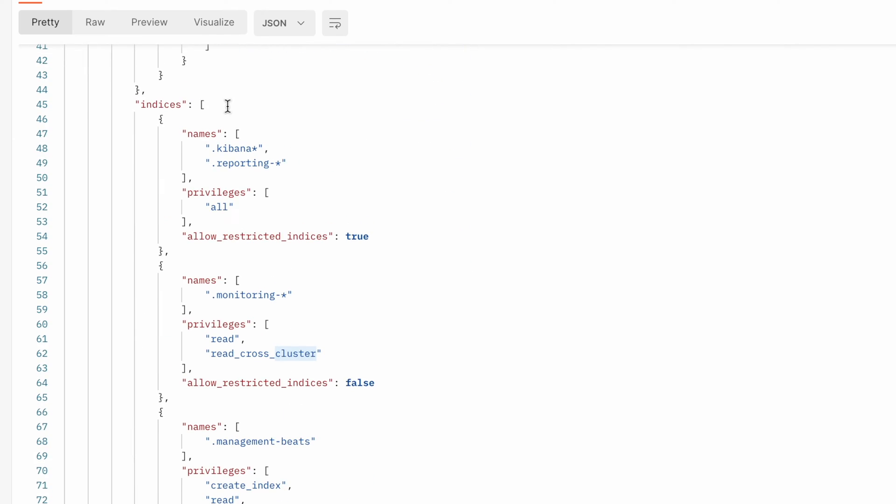
left_click(202, 104)
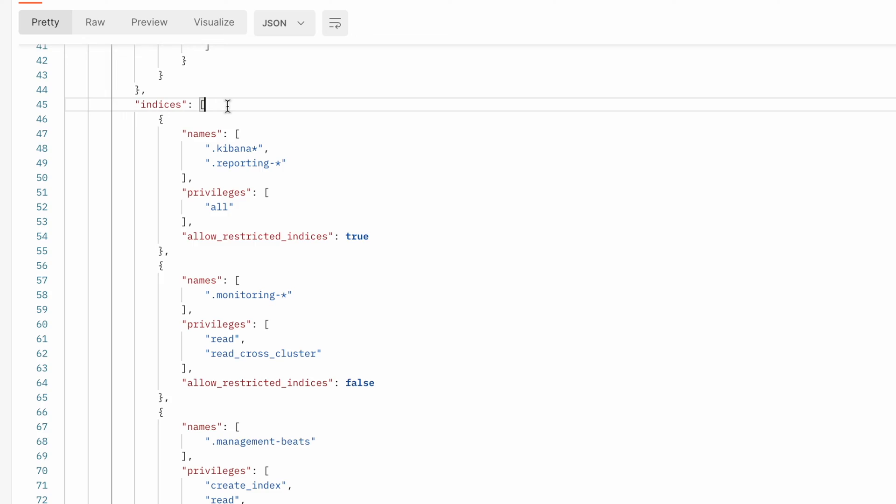
scroll("down", 3)
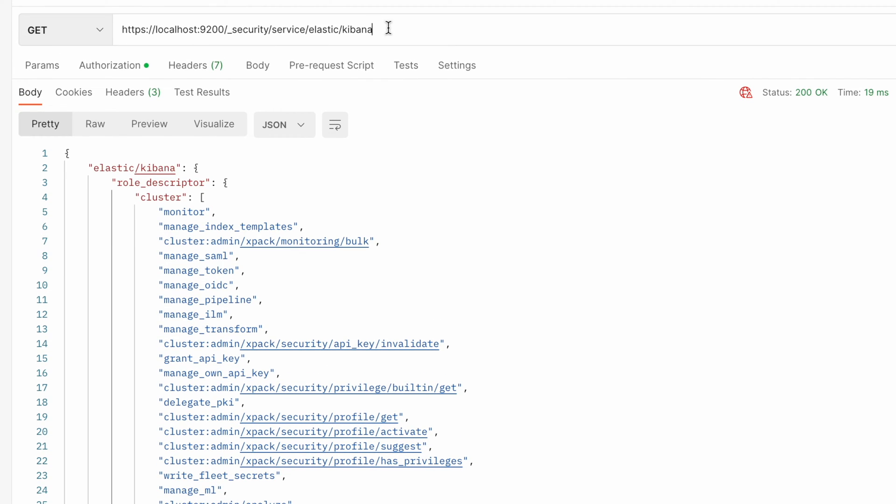
Step: POST to .../elastic/kibana/credential/token/forkibana to create the forkibana token
type("/credential")
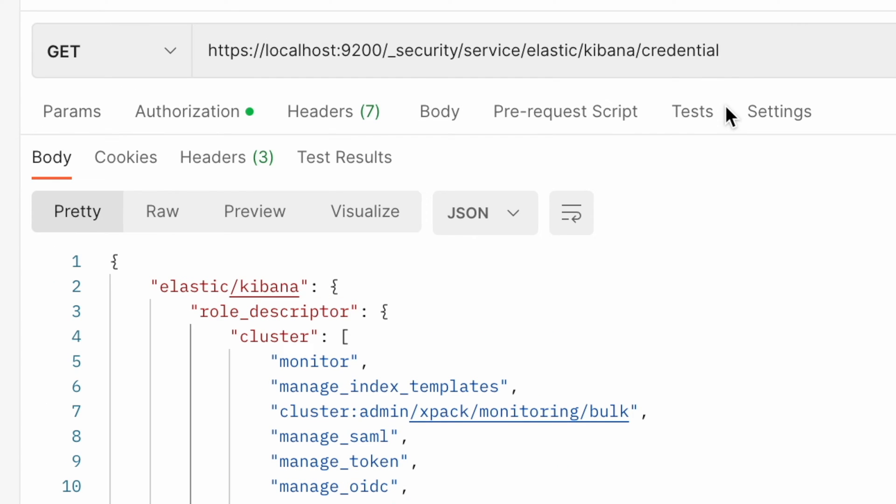
type("/token/")
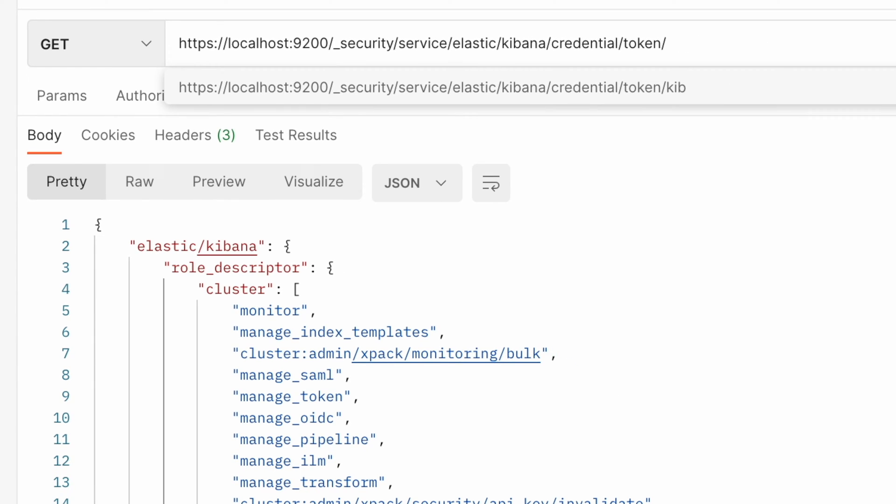
type("forkibana")
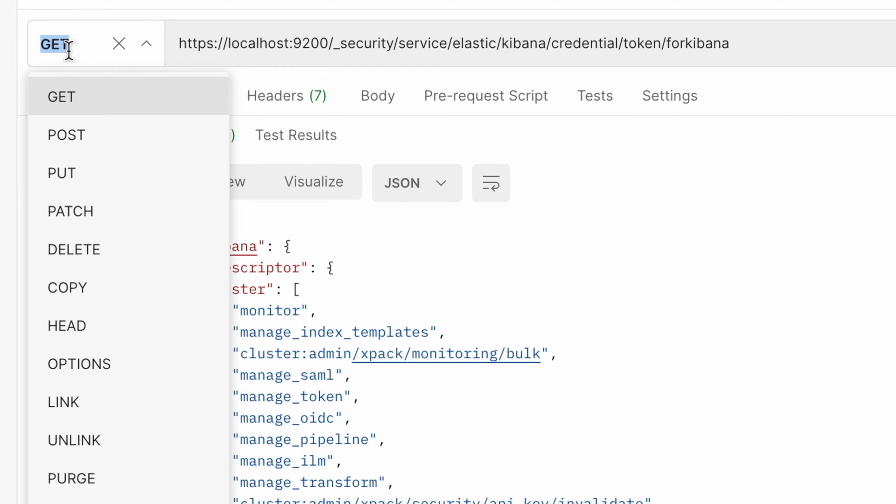
left_click(66, 135)
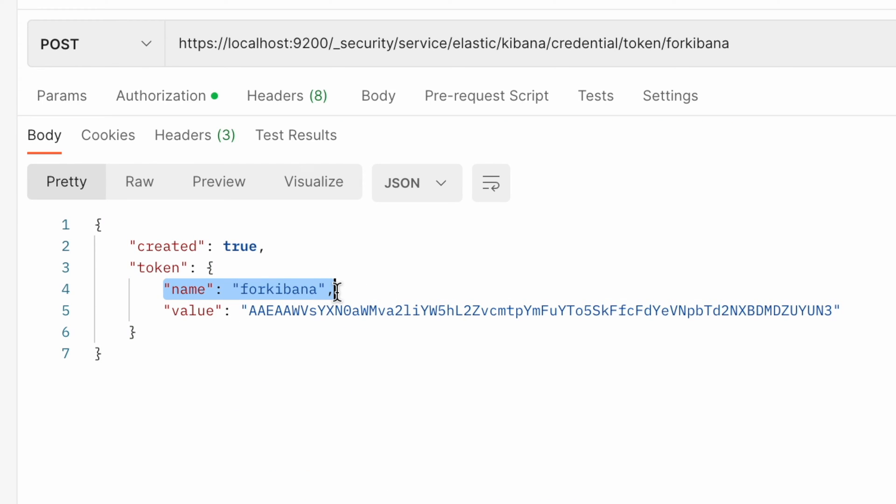
left_click(840, 310)
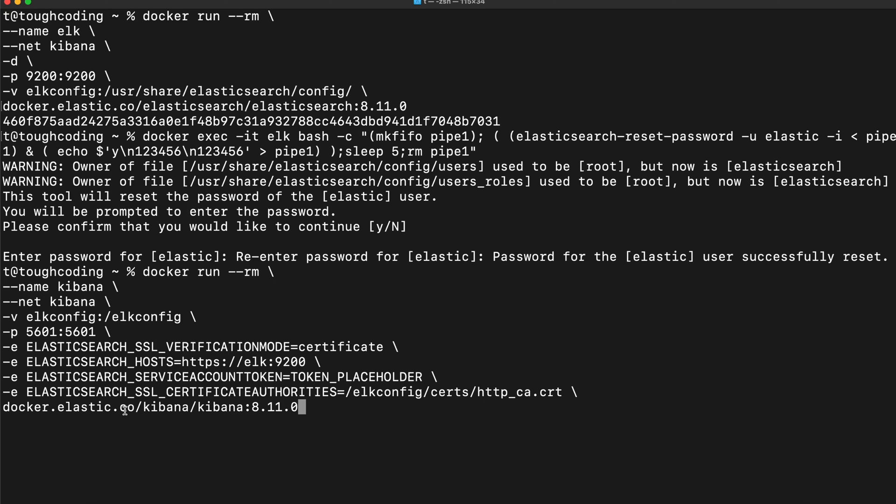
mouse_move(522, 371)
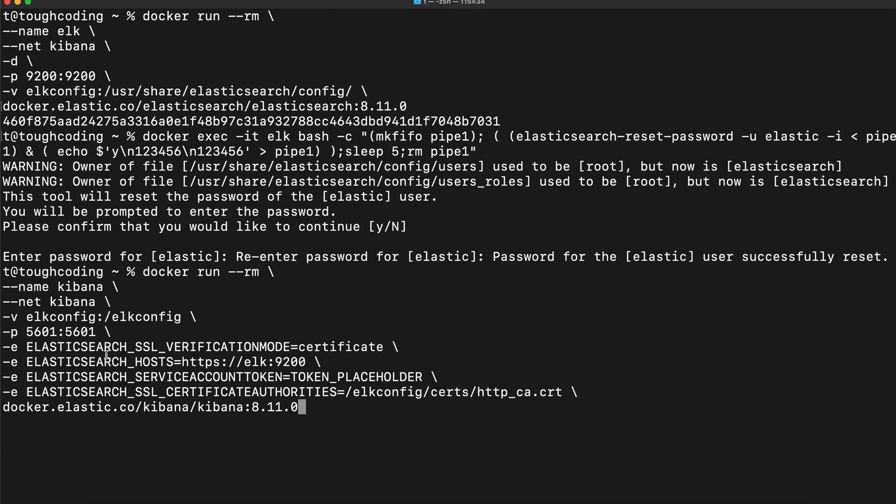
mouse_move(268, 347)
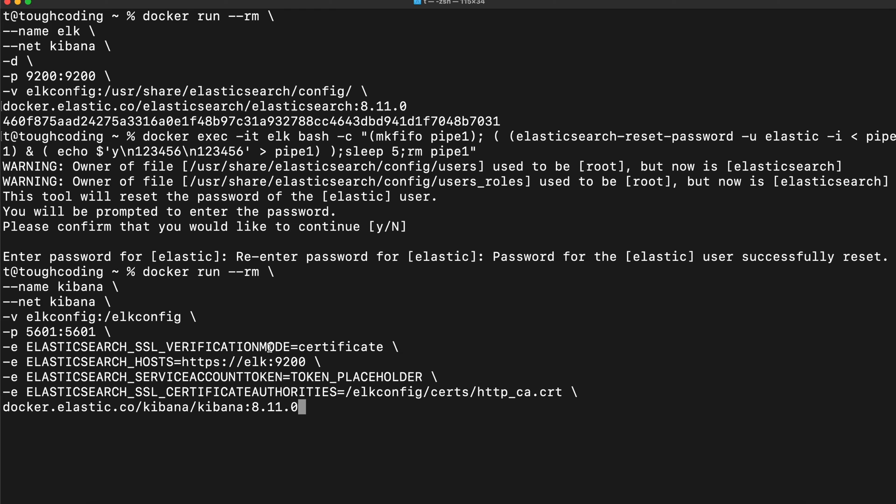
mouse_move(286, 337)
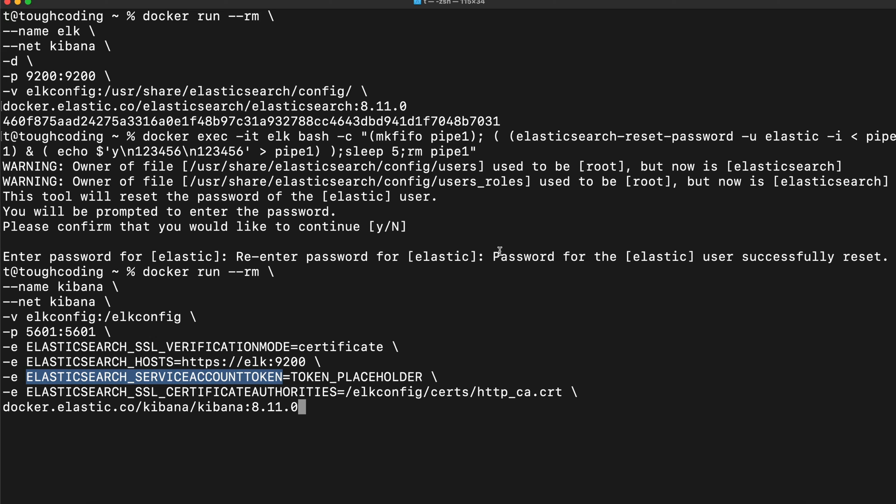
mouse_move(428, 365)
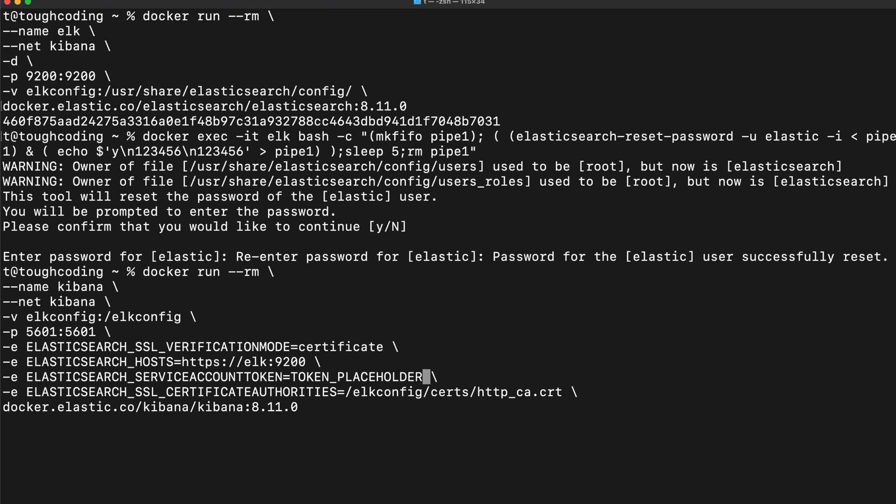
Step: Replace TOKEN_PLACEHOLDER with the forkibana token after ELASTICSEARCH_SERVICEACCOUNTTOKEN=
key("BackSpace")
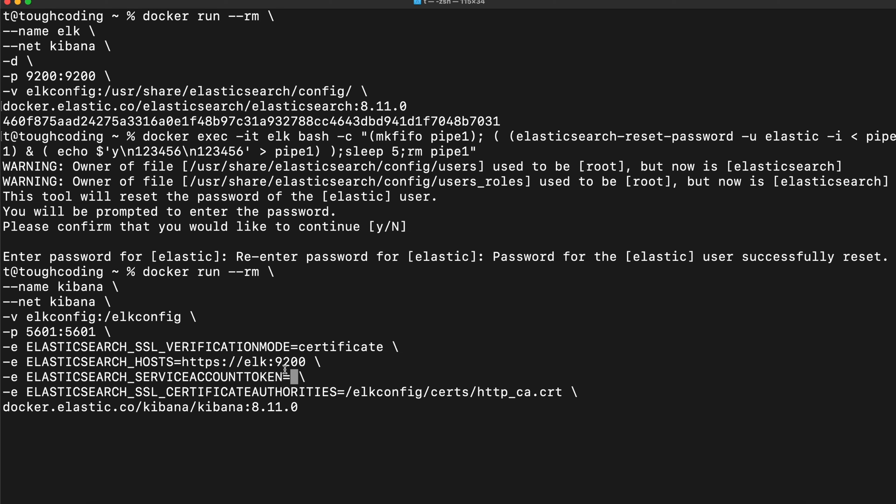
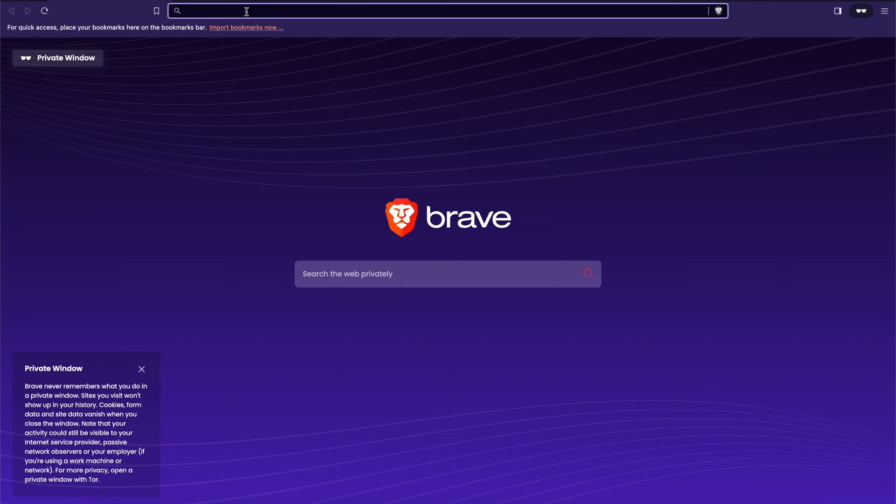
Step: Load localhost:5601 in the Brave private window to reach the Kibana login page
type("http://loxa")
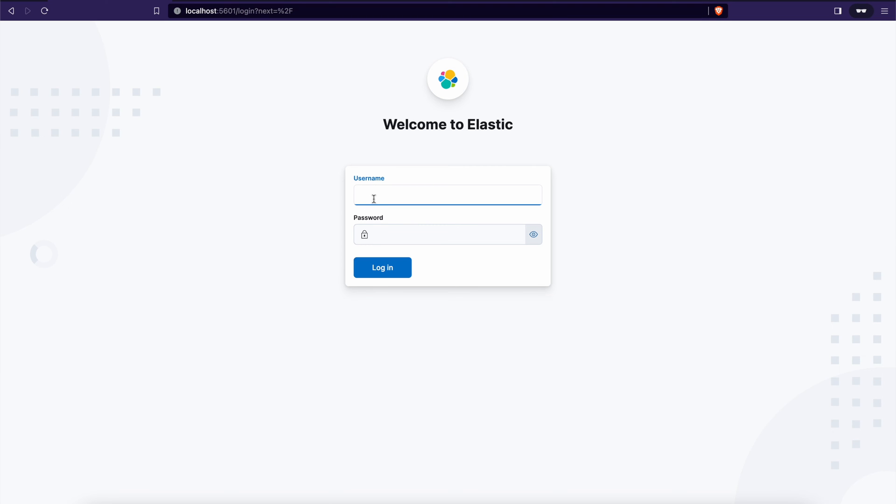
Step: Log in as elastic, then choose Explore on my own to reach Welcome home
type("elastic")
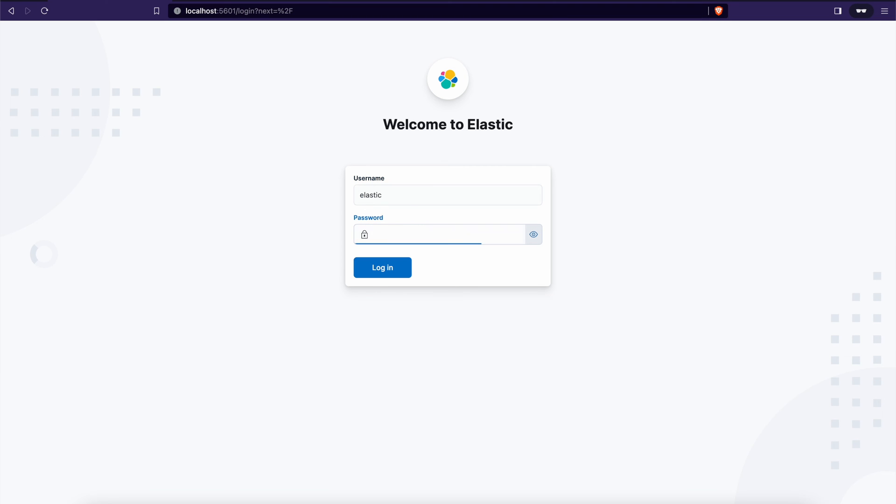
left_click(382, 267)
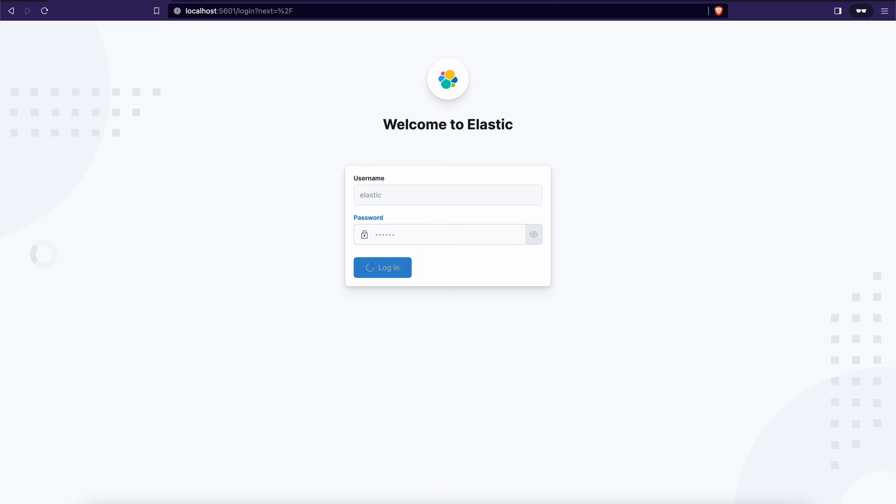
left_click(382, 267)
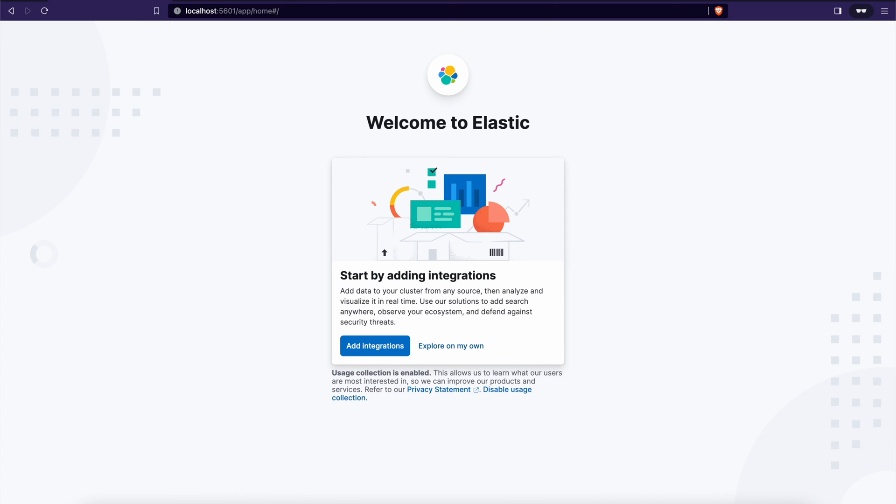
mouse_move(450, 345)
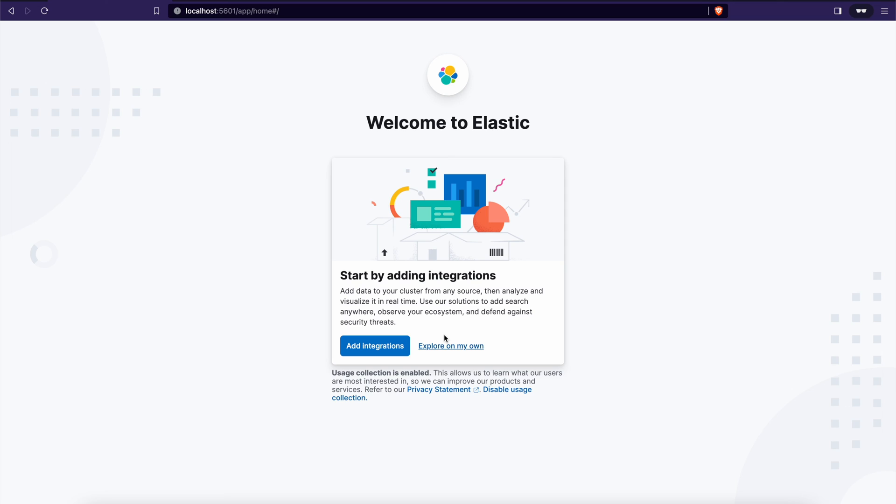
left_click(450, 345)
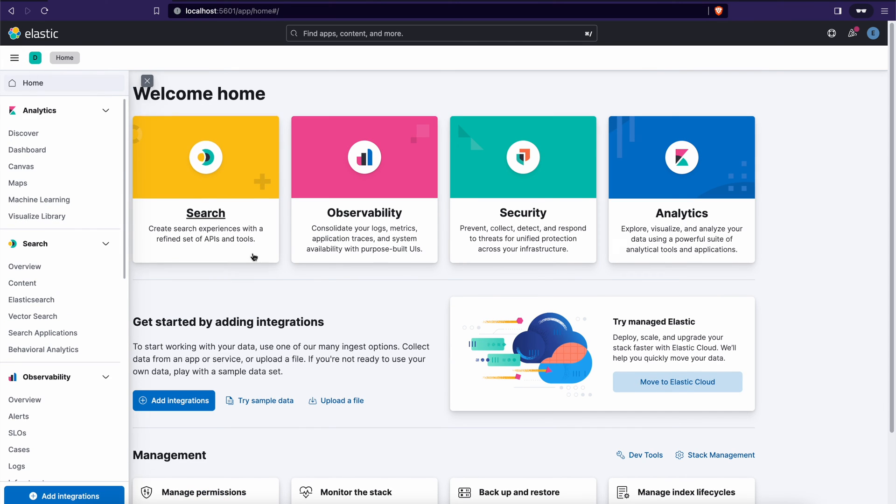